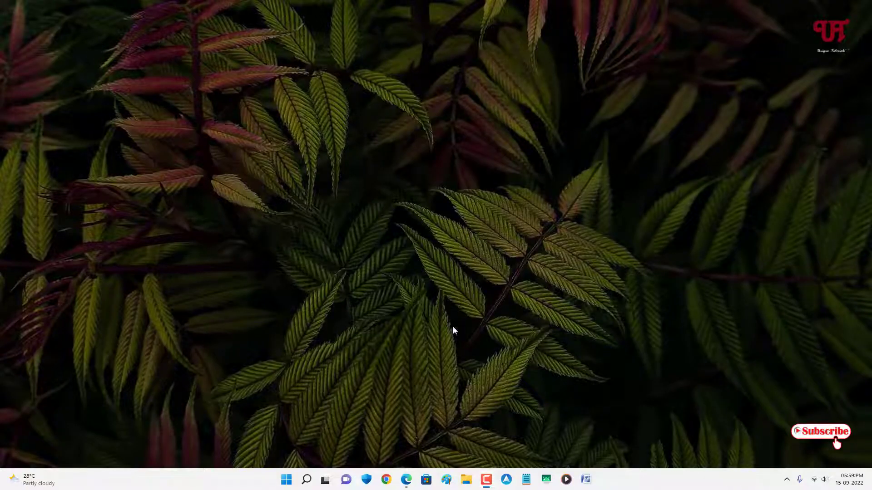
pyautogui.moveTo(470, 307)
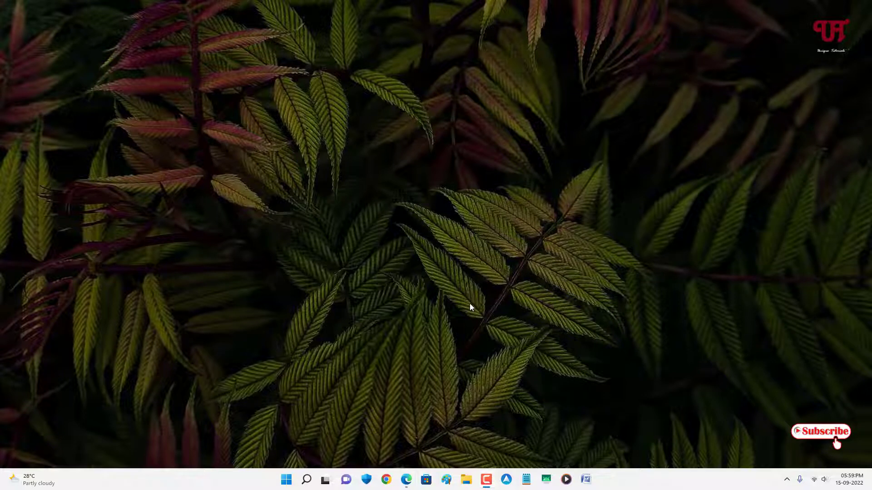
pyautogui.moveTo(435, 278)
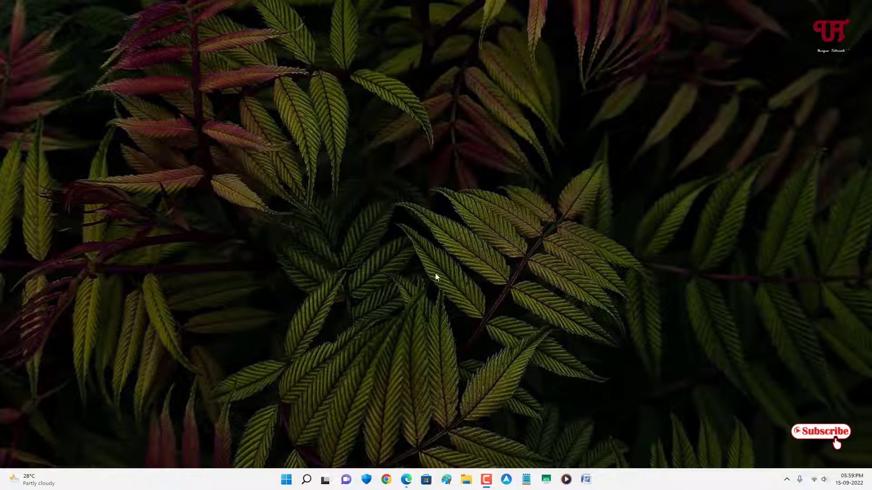
pyautogui.moveTo(395, 309)
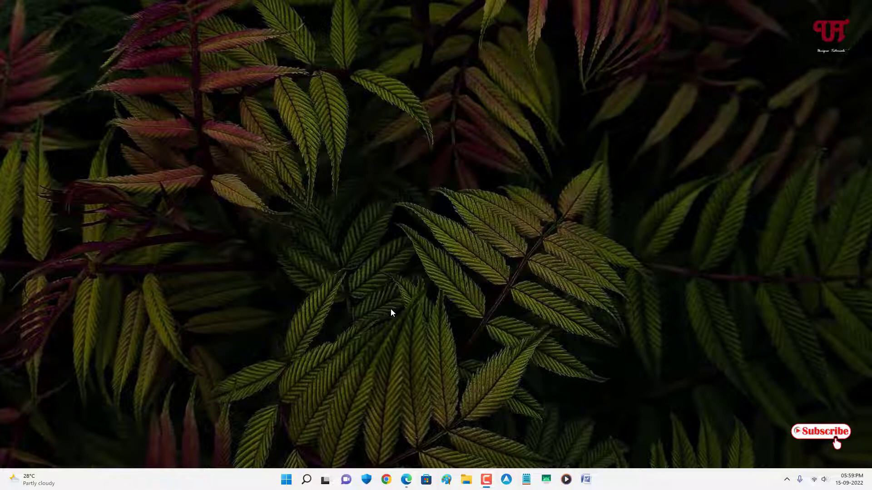
pyautogui.moveTo(486, 325)
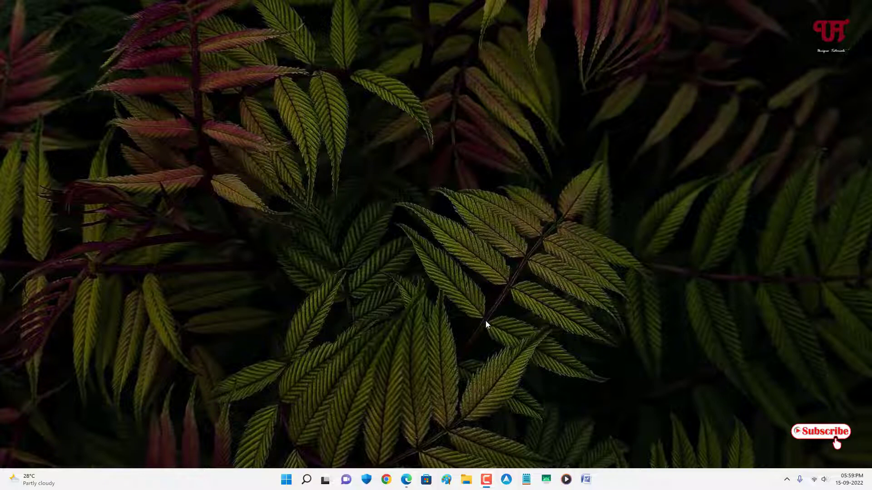
pyautogui.moveTo(531, 486)
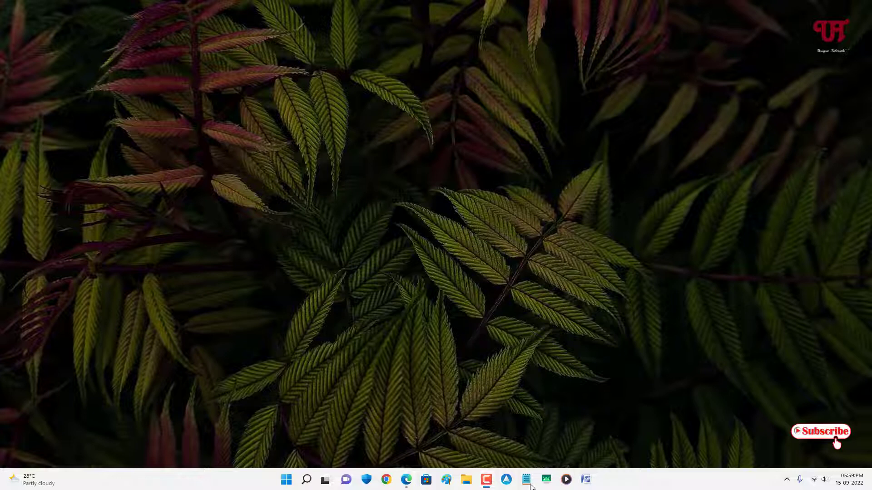
# Open and close a blank Notepad window, then open the Start button's quick-link menu.
pyautogui.click(526, 480)
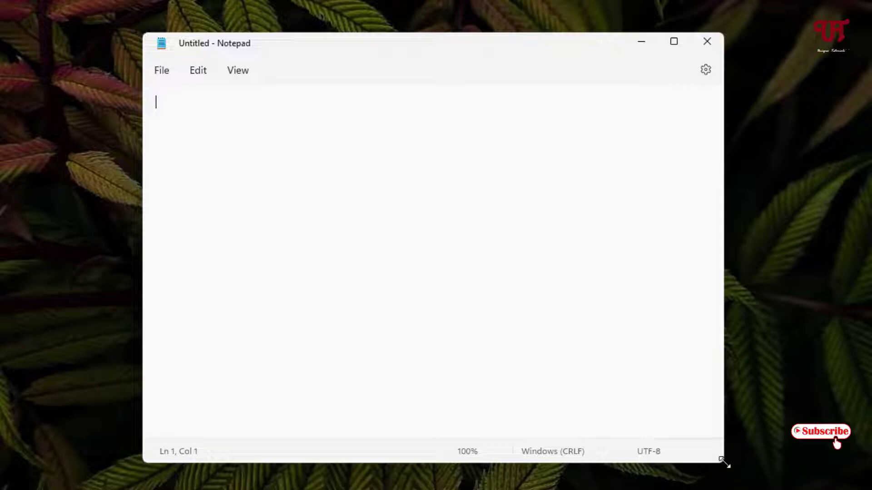
pyautogui.moveTo(733, 42)
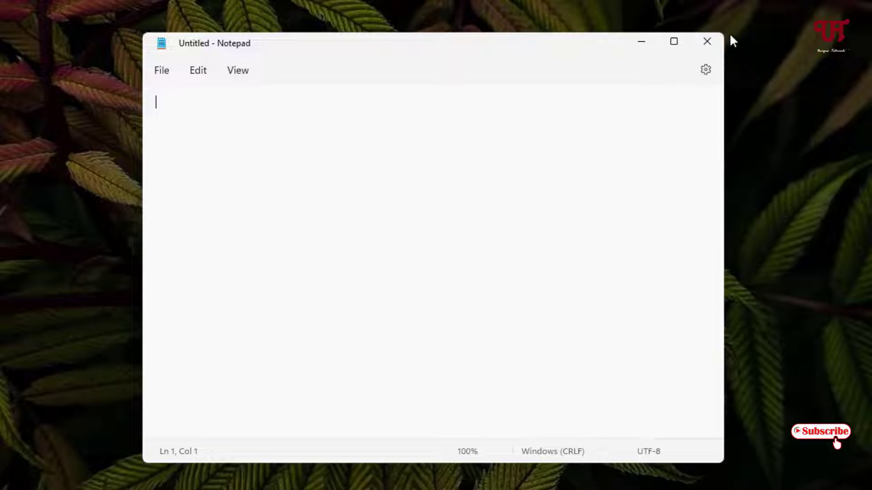
pyautogui.moveTo(140, 37)
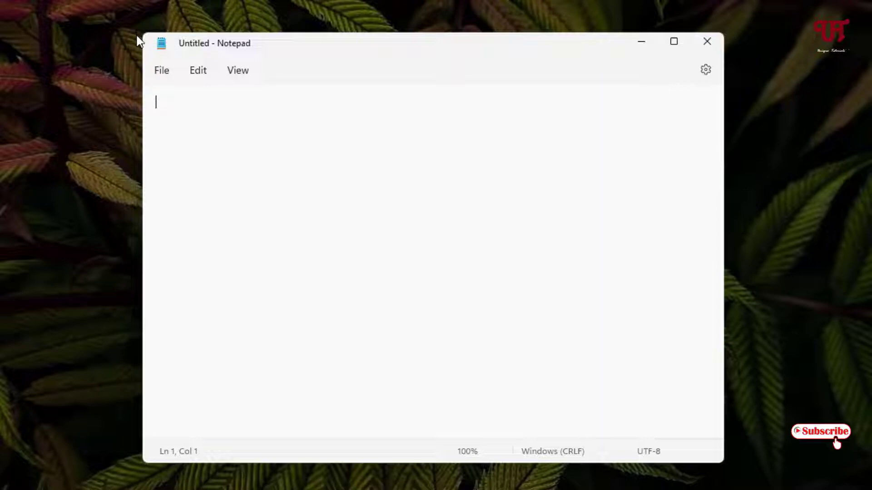
pyautogui.moveTo(137, 325)
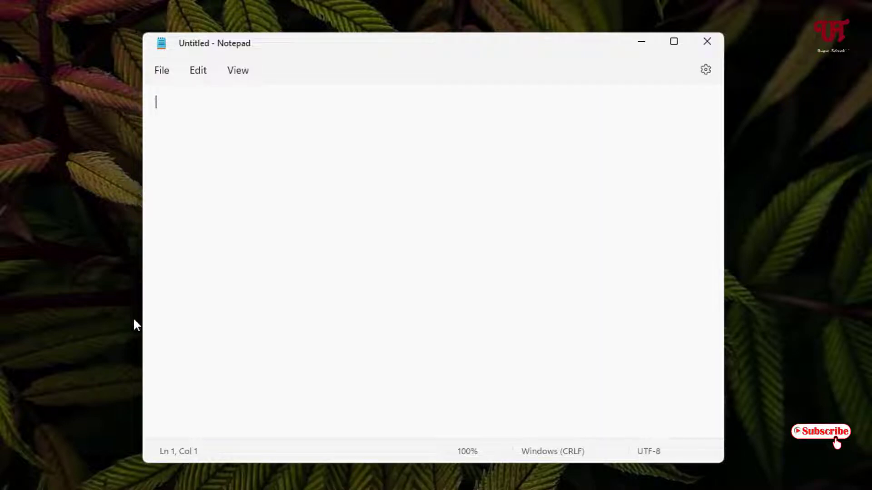
pyautogui.moveTo(567, 480)
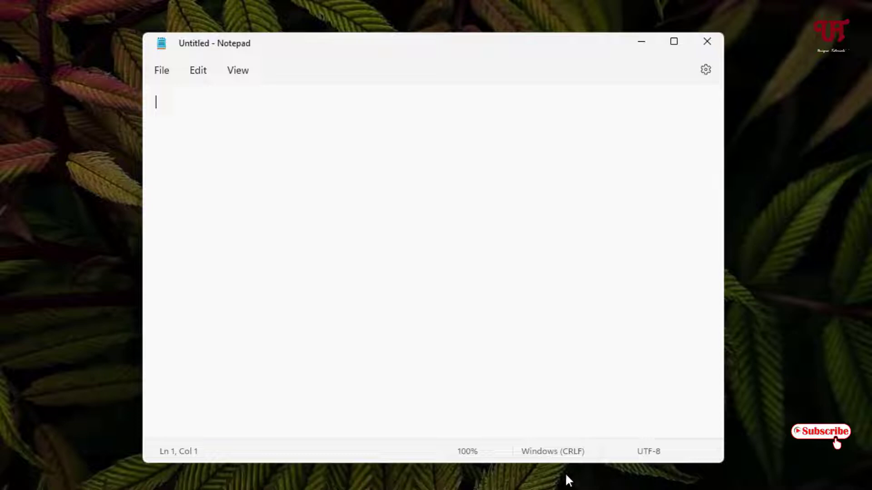
pyautogui.moveTo(720, 47)
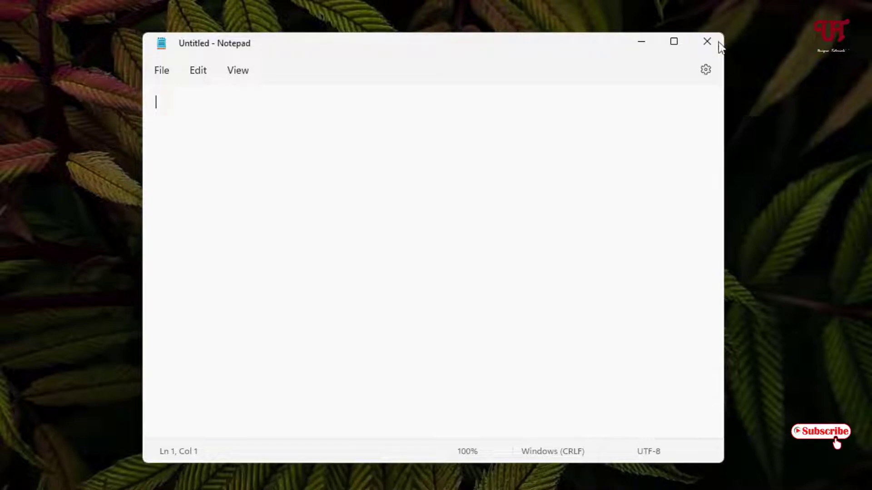
pyautogui.click(707, 42)
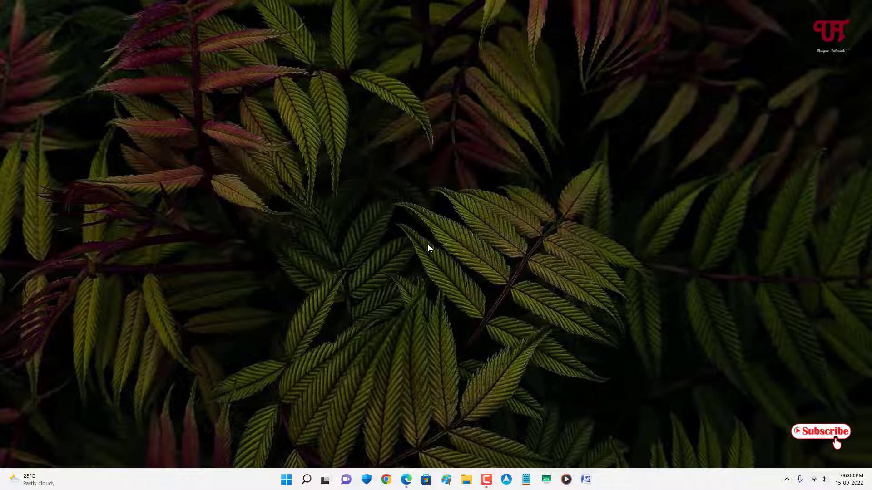
pyautogui.moveTo(401, 233)
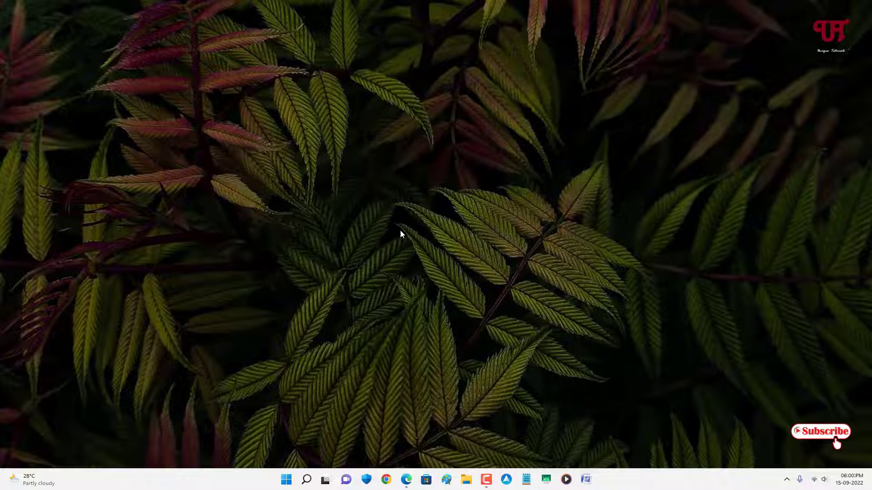
pyautogui.moveTo(293, 449)
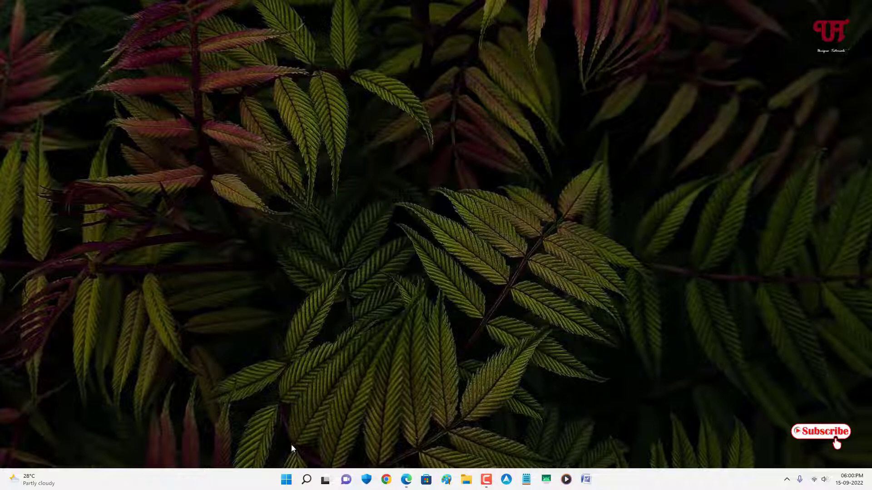
pyautogui.moveTo(285, 480)
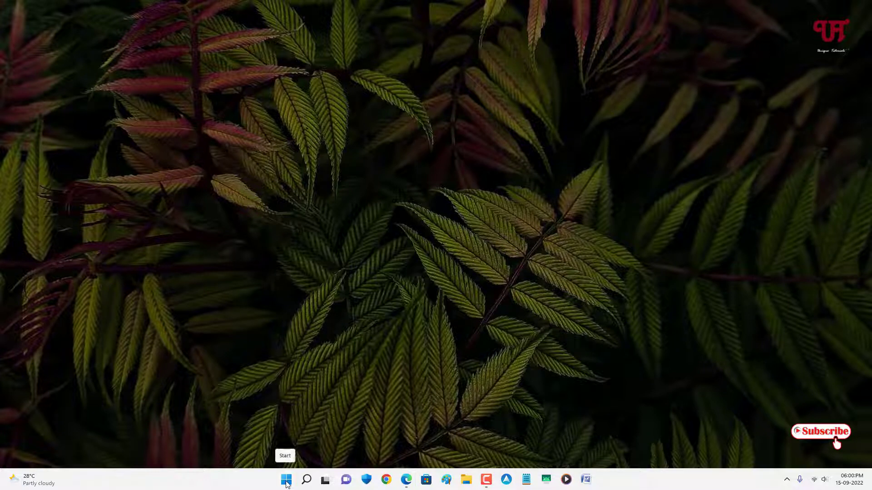
pyautogui.rightClick(285, 480)
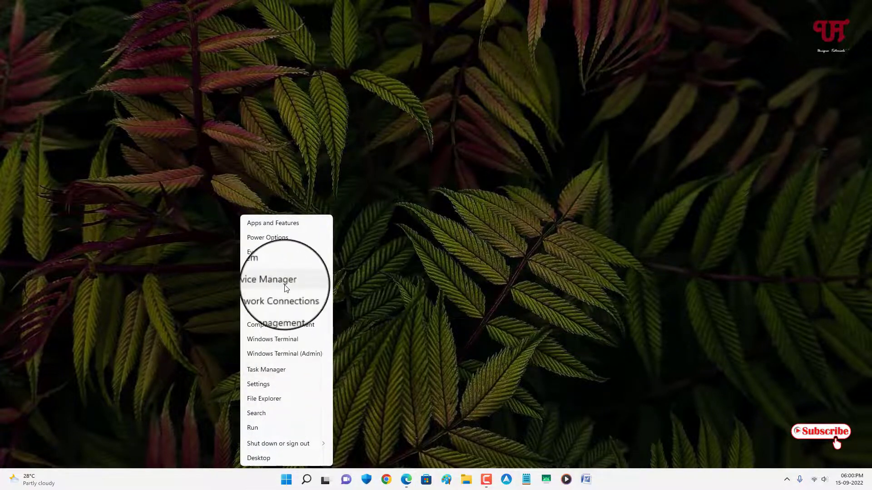
# Open Device Manager, expand Display adapters and select Intel(R) HD Graphics.
pyautogui.click(283, 289)
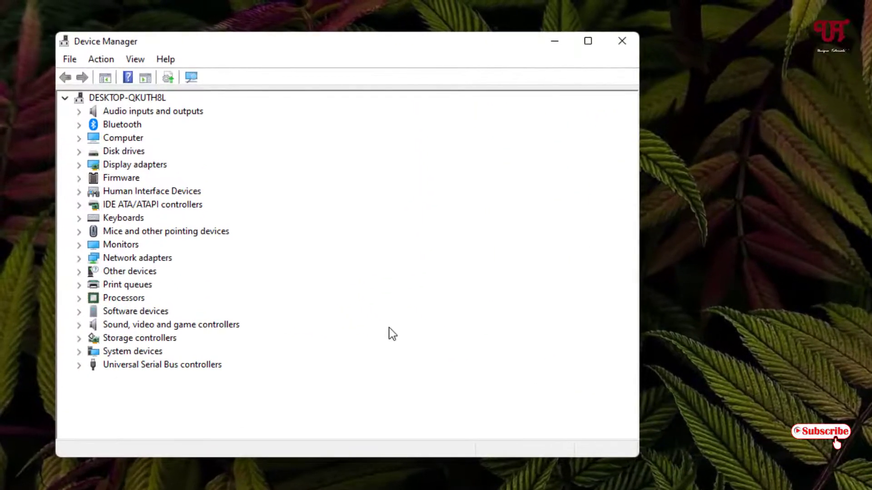
pyautogui.moveTo(271, 169)
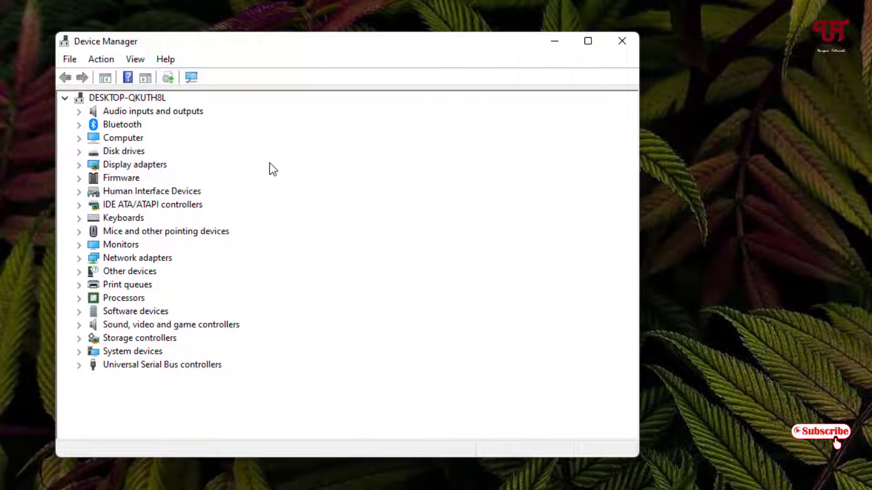
pyautogui.moveTo(253, 168)
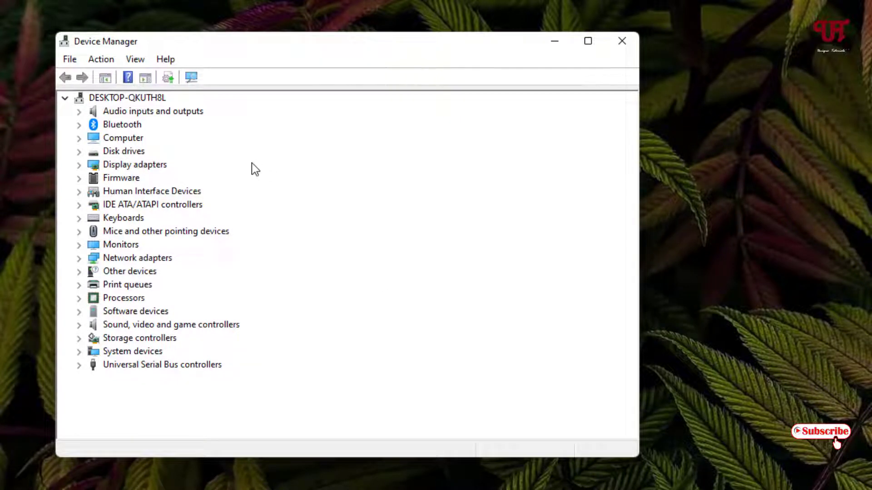
pyautogui.moveTo(129, 174)
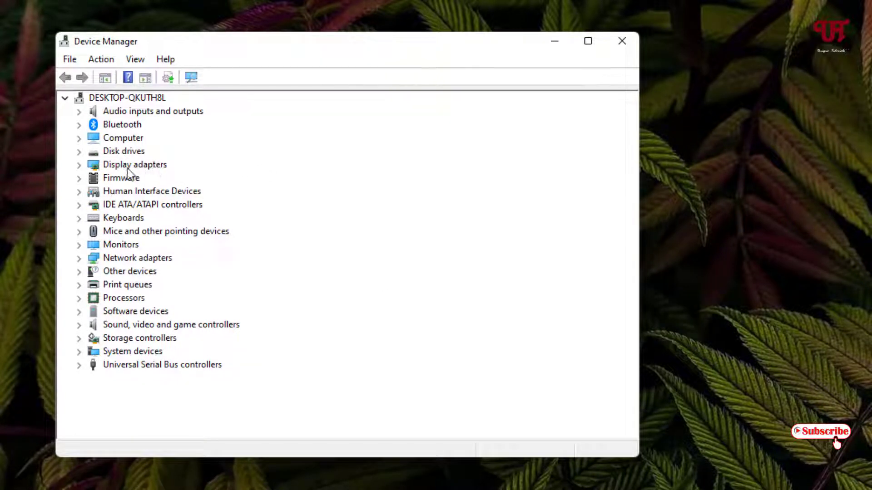
pyautogui.click(135, 164)
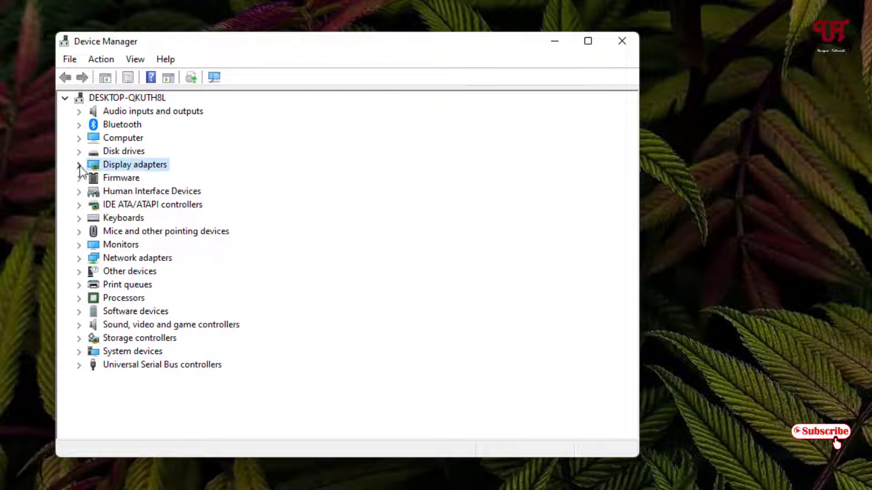
pyautogui.click(78, 163)
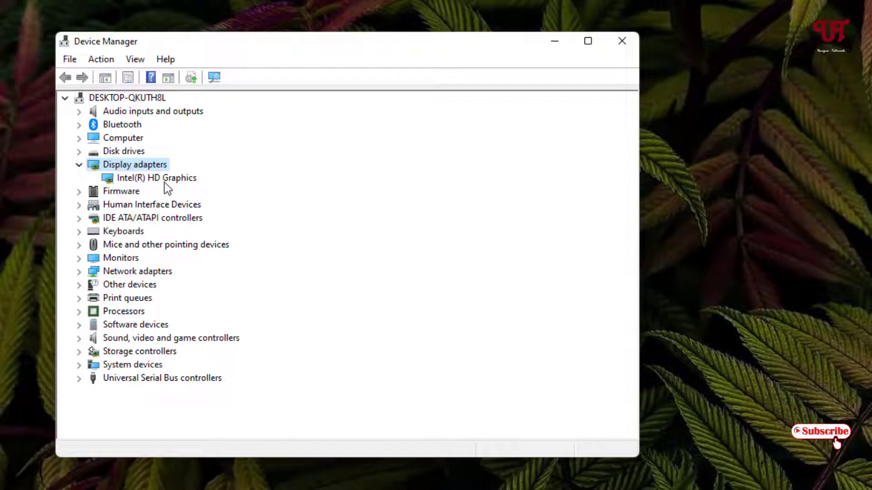
pyautogui.click(157, 178)
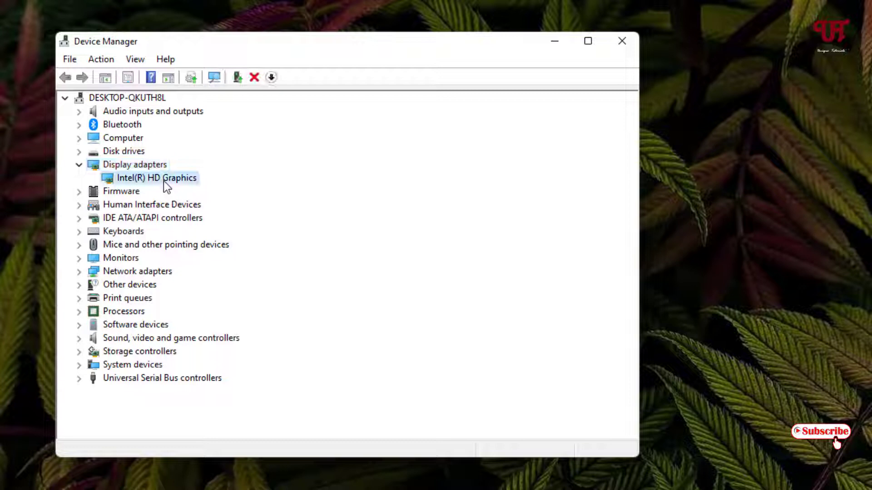
# Disable the Intel(R) HD Graphics adapter and confirm the warning with Yes.
pyautogui.rightClick(157, 178)
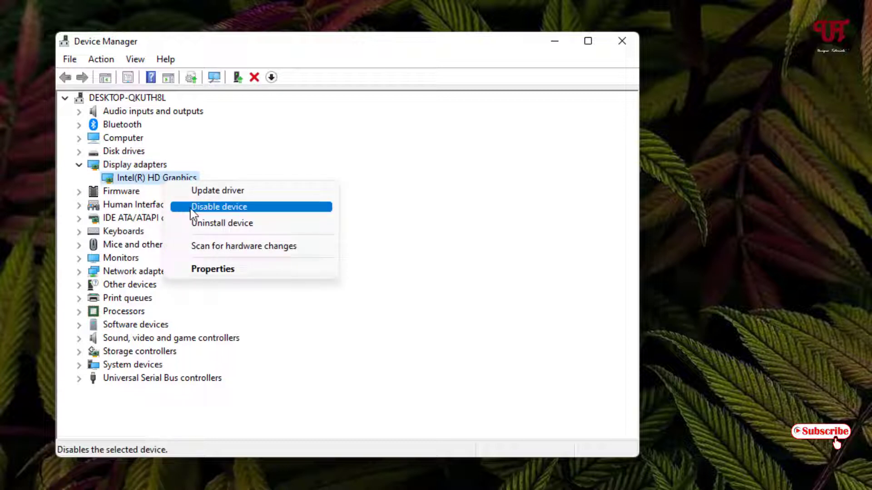
pyautogui.moveTo(200, 214)
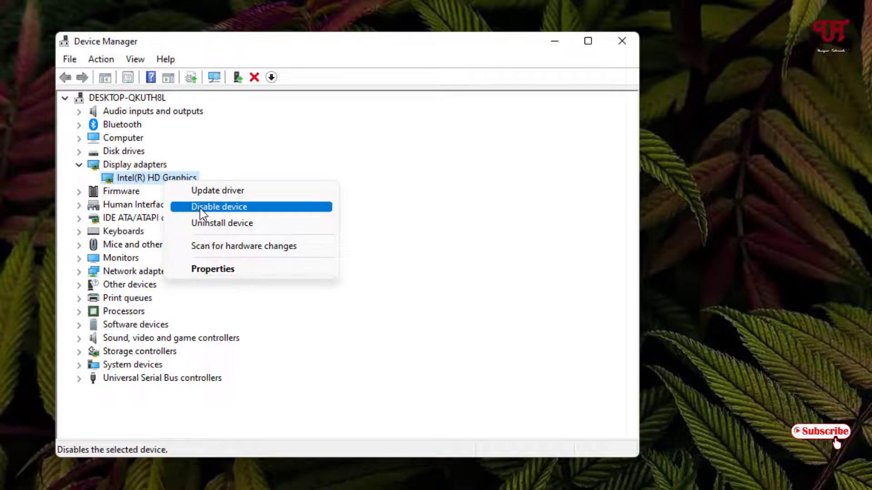
pyautogui.click(218, 206)
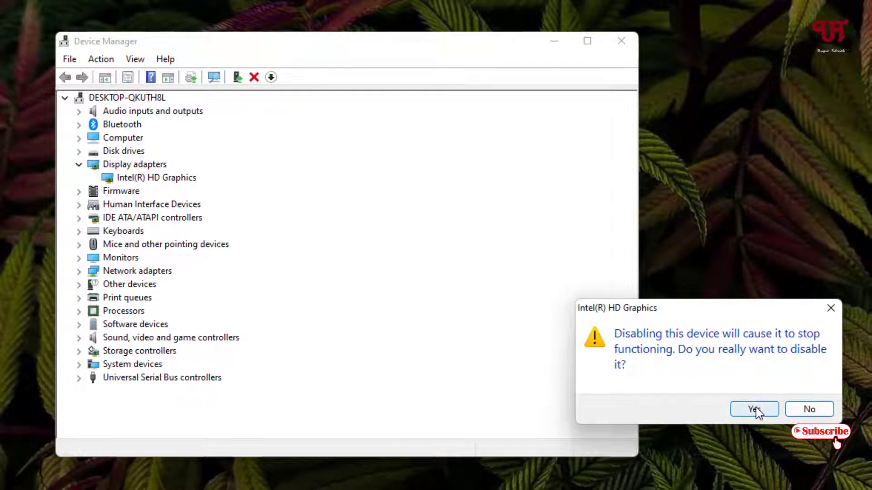
pyautogui.click(753, 409)
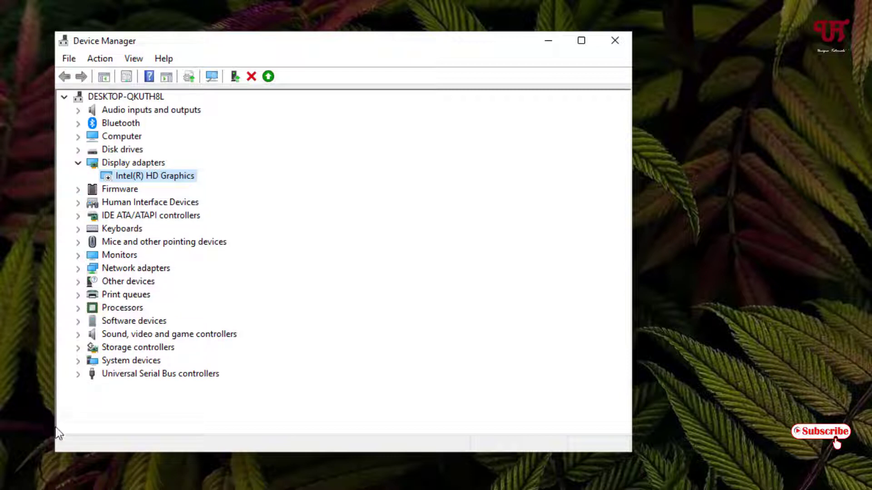
pyautogui.moveTo(679, 122)
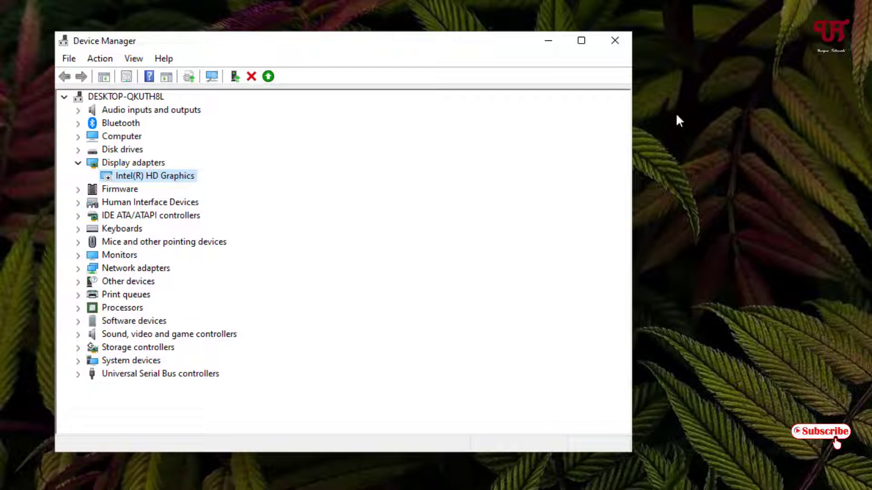
pyautogui.moveTo(502, 48)
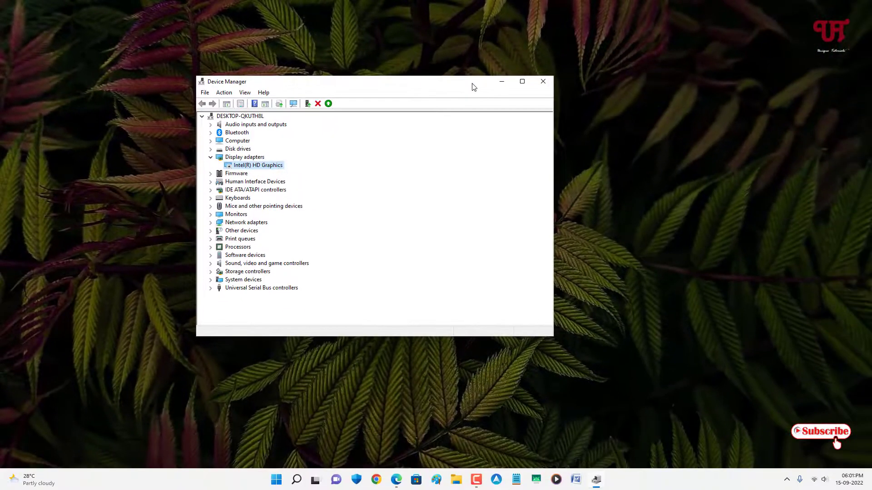
pyautogui.moveTo(301, 171)
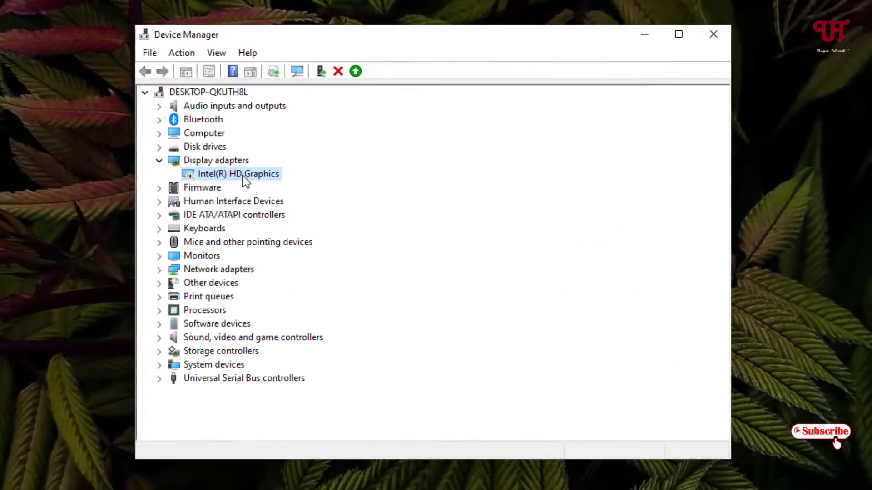
# Re-enable Intel(R) HD Graphics and move the Device Manager window toward the screen centre.
pyautogui.rightClick(238, 174)
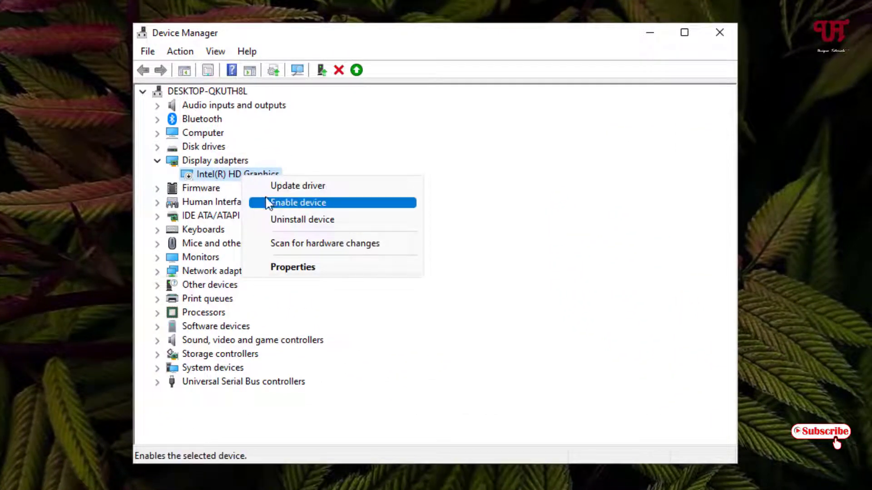
pyautogui.click(298, 202)
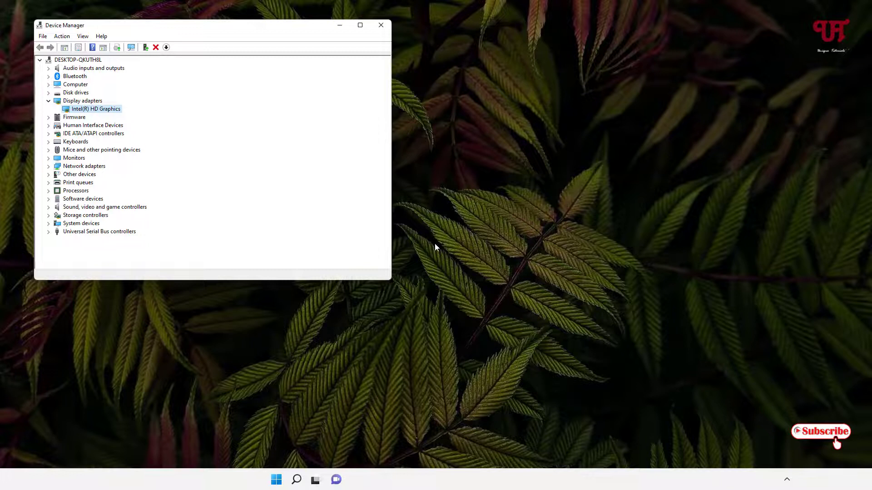
pyautogui.moveTo(394, 31)
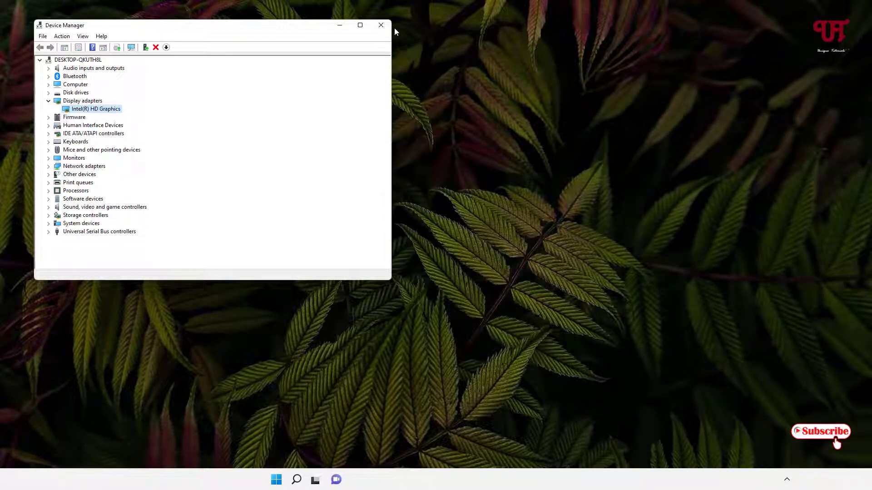
pyautogui.moveTo(391, 25)
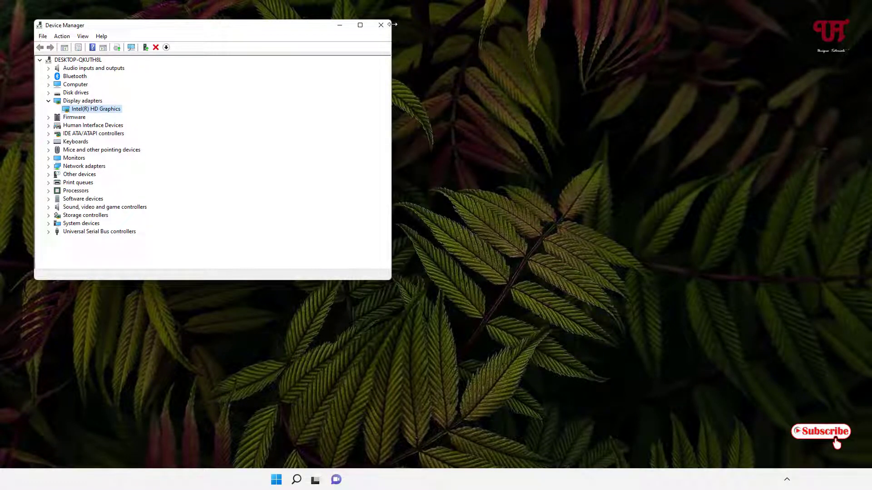
pyautogui.moveTo(288, 30)
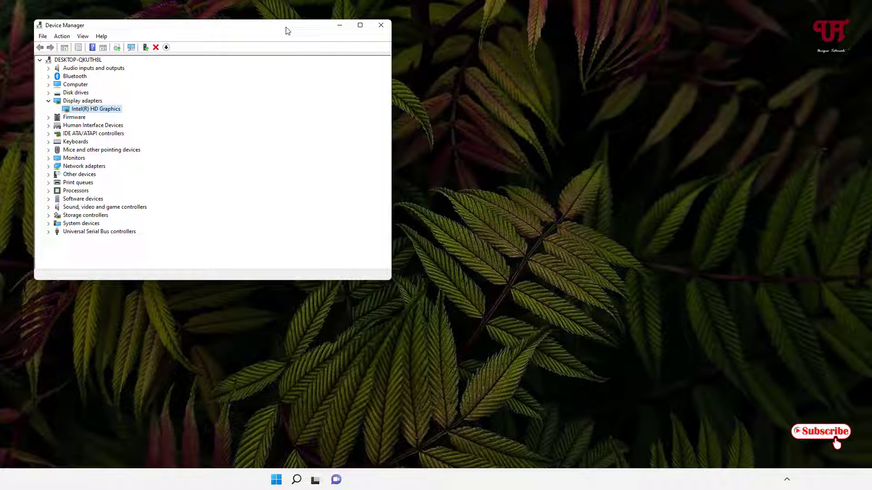
pyautogui.moveTo(129, 140)
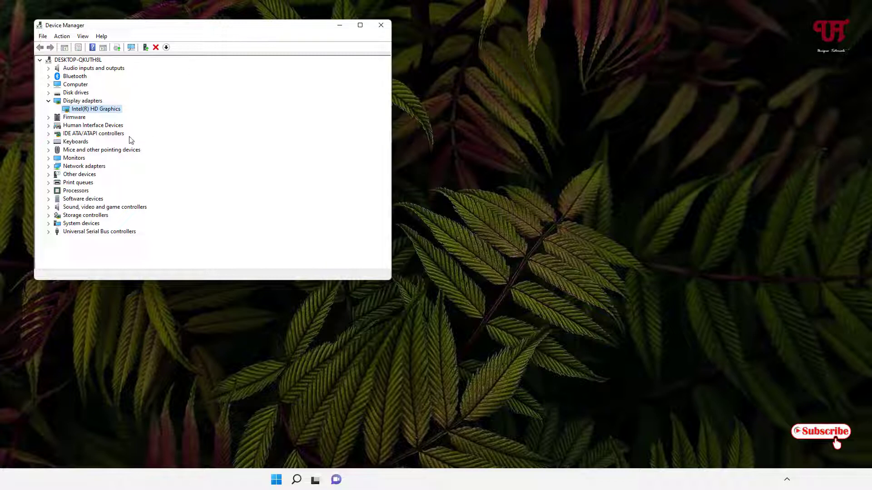
pyautogui.moveTo(113, 120)
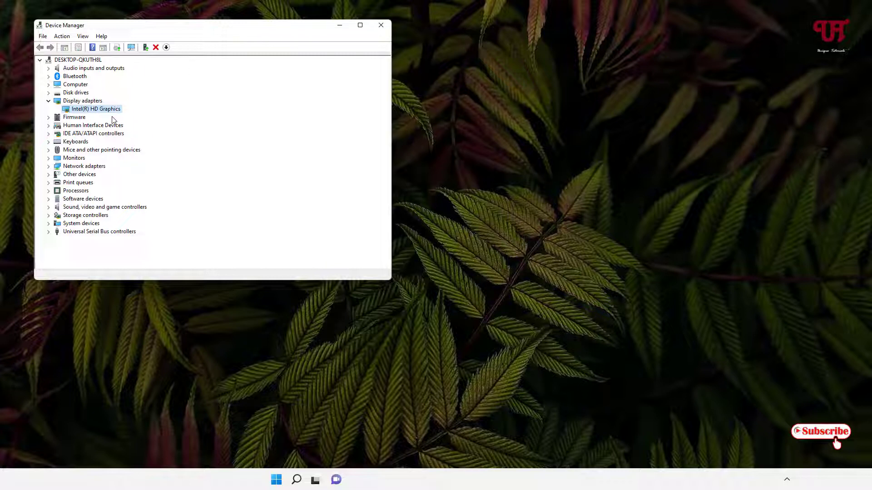
pyautogui.moveTo(217, 25); pyautogui.dragTo(349, 72)
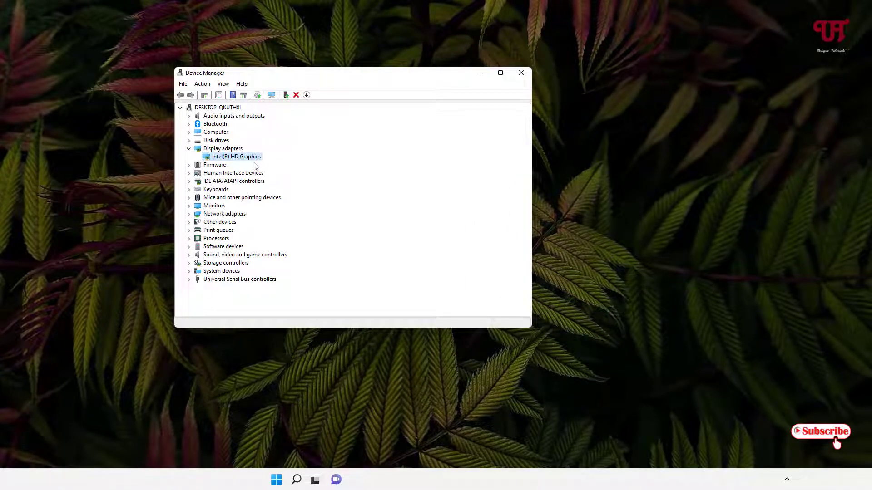
pyautogui.moveTo(320, 141)
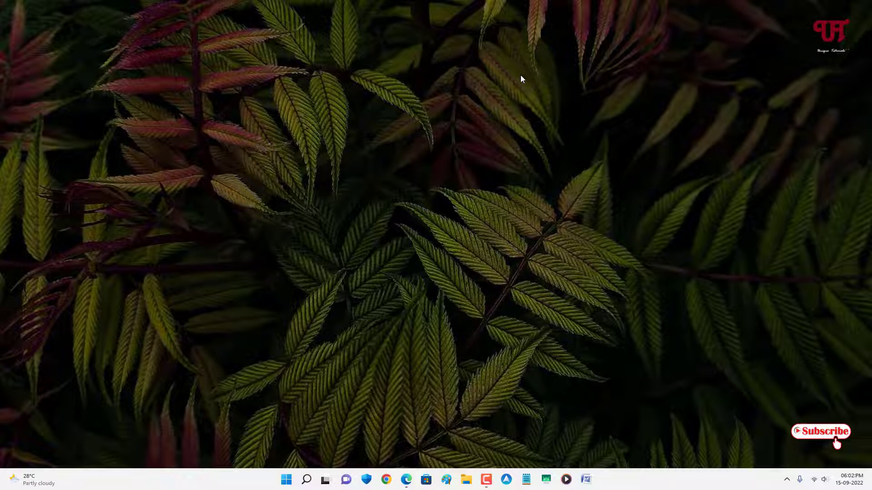
pyautogui.moveTo(485, 128)
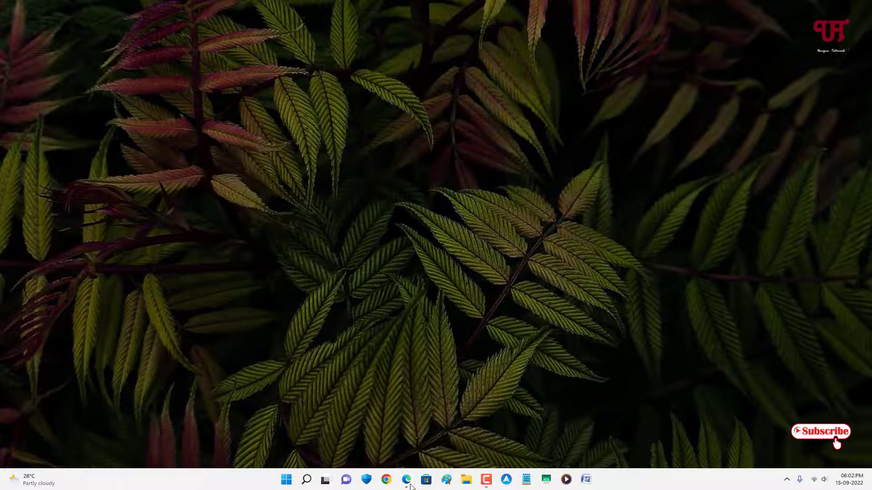
# Launch Microsoft Edge from the taskbar.
pyautogui.click(386, 479)
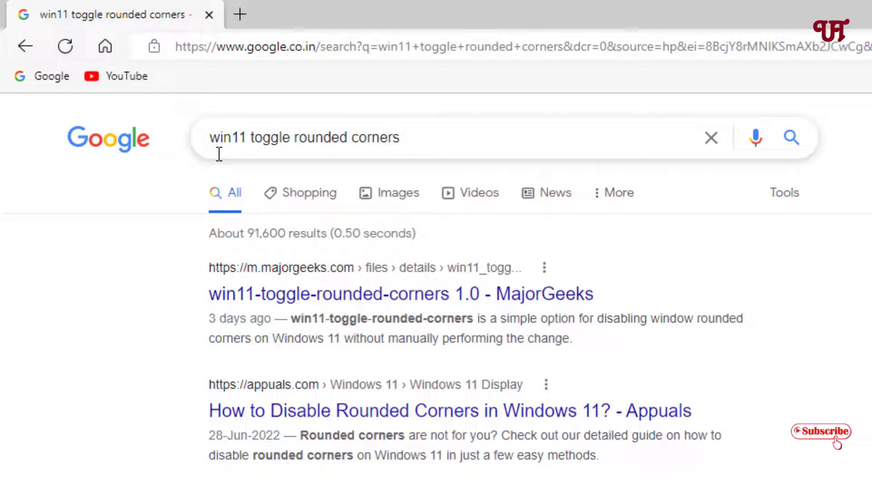
pyautogui.moveTo(837, 358)
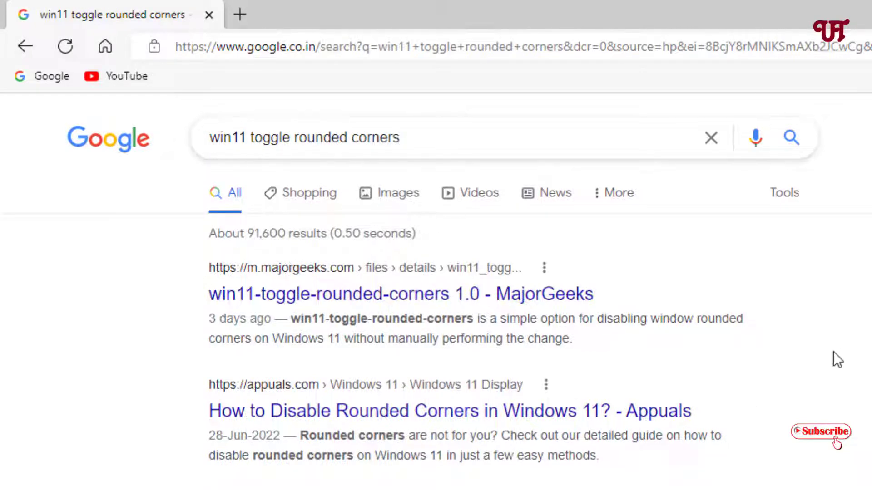
# Scroll the 'win11 toggle rounded corners' results down to the oberrich GitHub link.
pyautogui.scroll(-3)
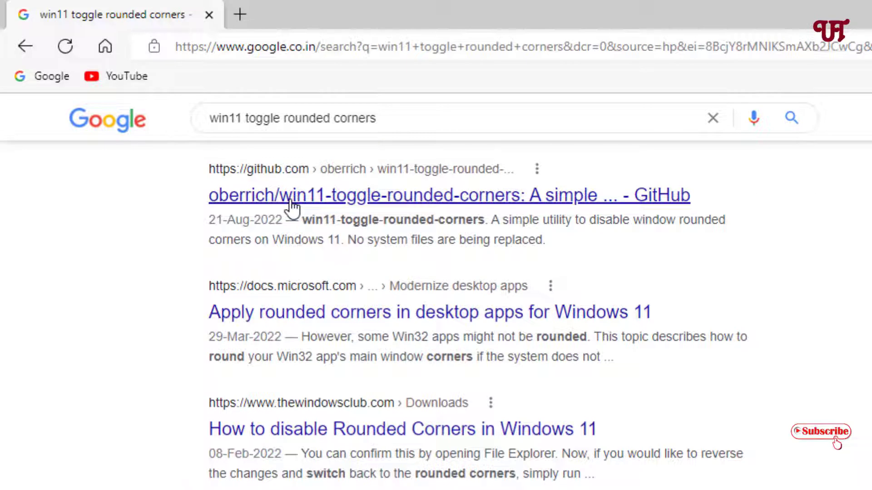
pyautogui.moveTo(361, 214)
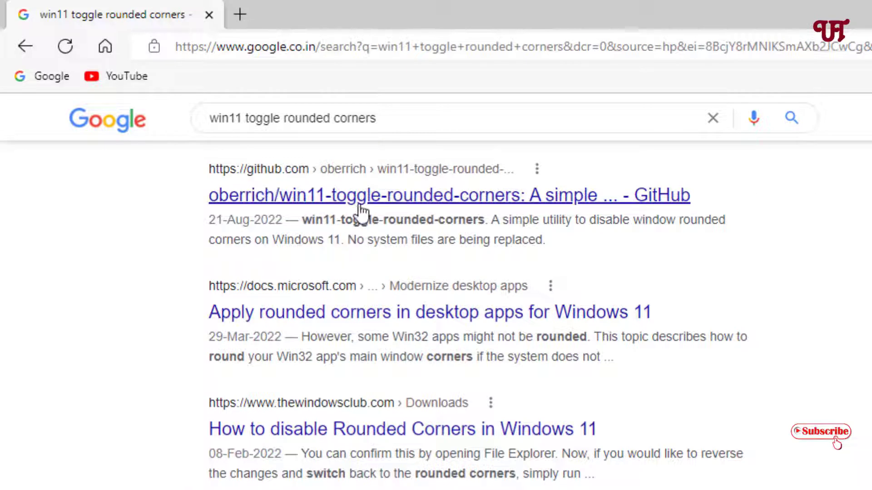
pyautogui.moveTo(440, 203)
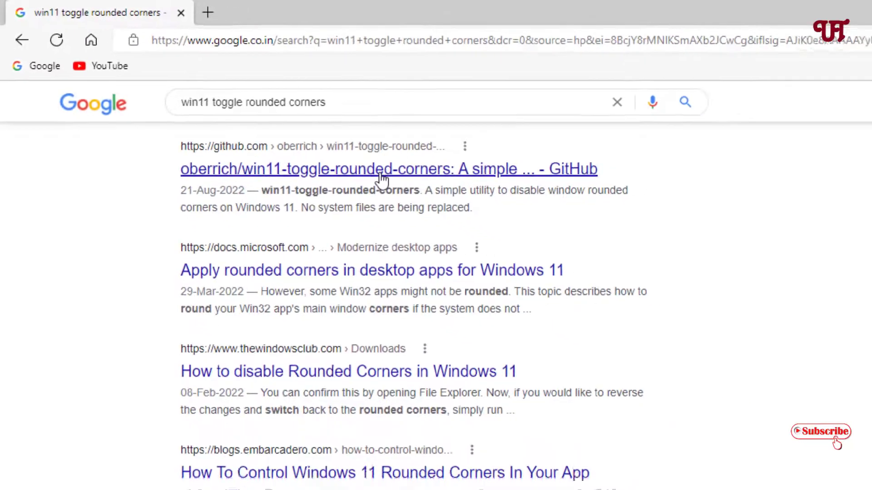
# Open the oberrich/win11-toggle-rounded-corners result and scroll through the repository page.
pyautogui.click(389, 169)
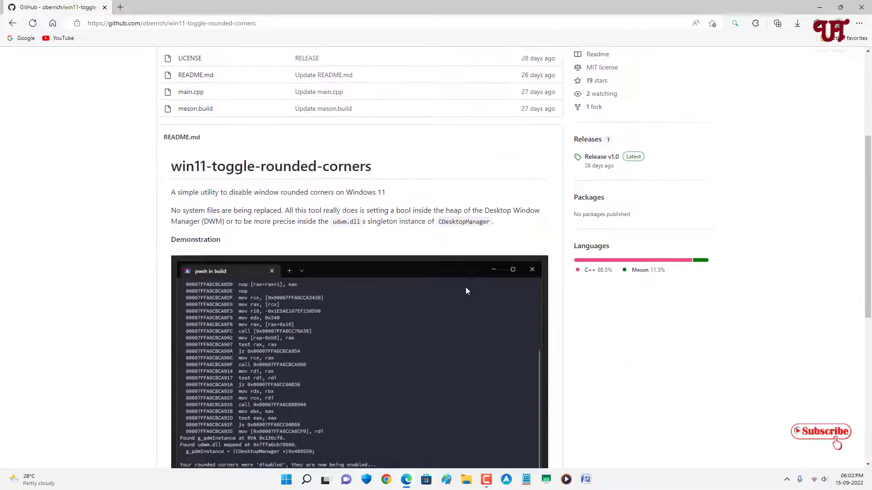
pyautogui.scroll(-3)
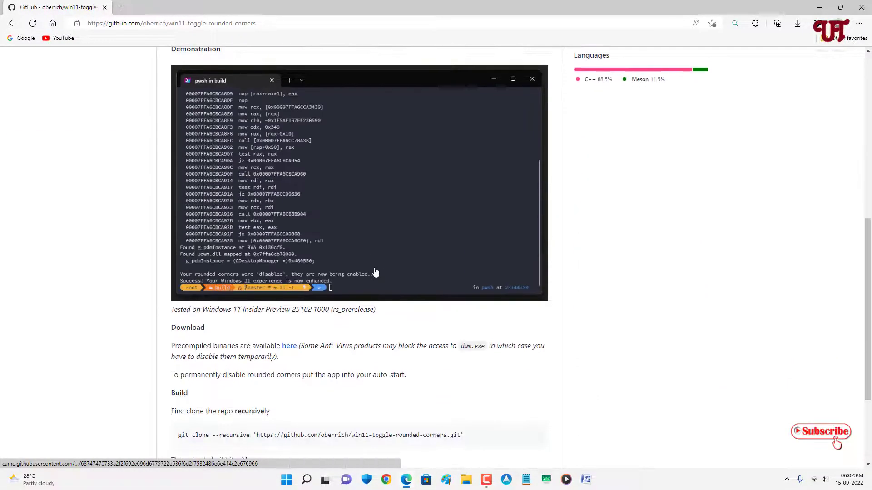
pyautogui.scroll(-3)
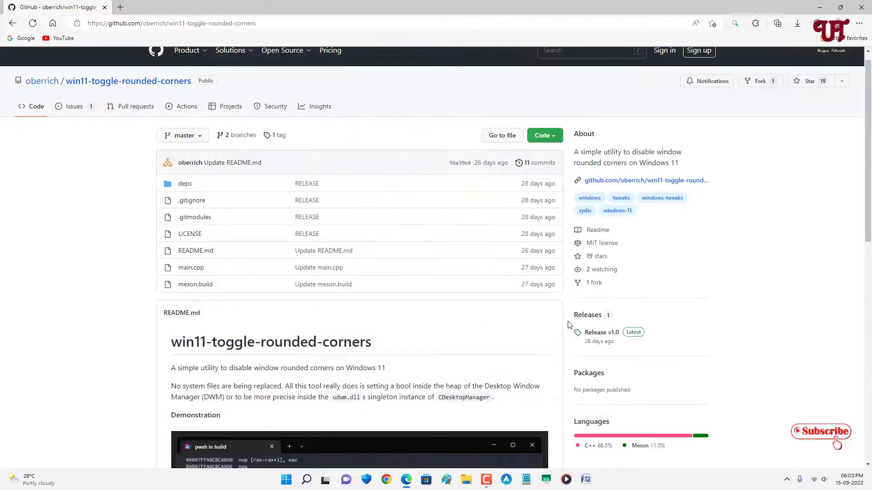
pyautogui.moveTo(587, 315)
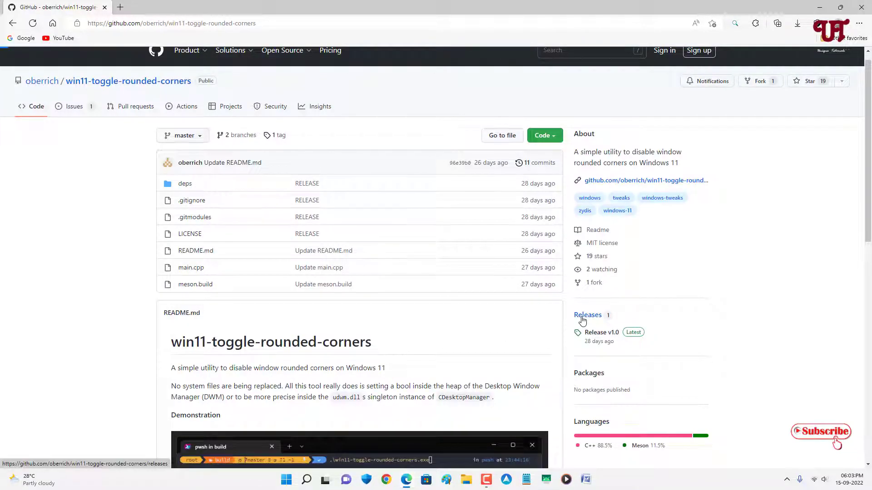
# Download win11-toggle-rounded-corners.v1.0.exe from Releases and show it in its folder.
pyautogui.click(587, 315)
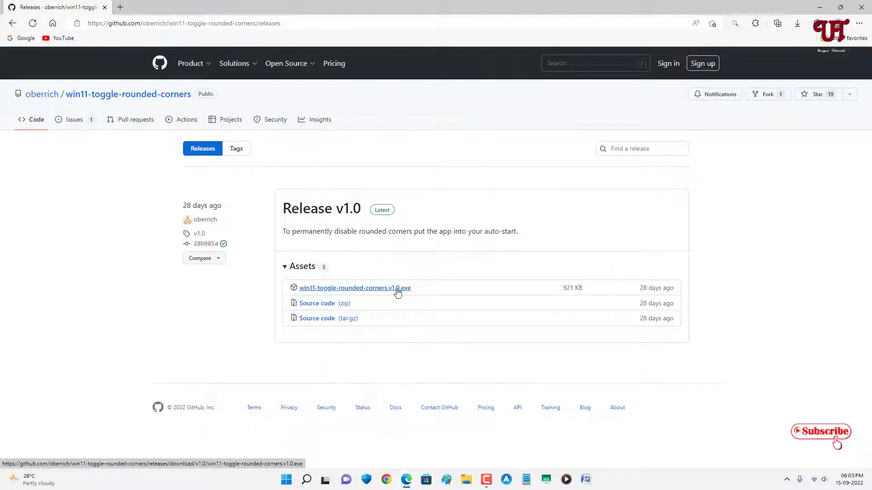
pyautogui.click(355, 288)
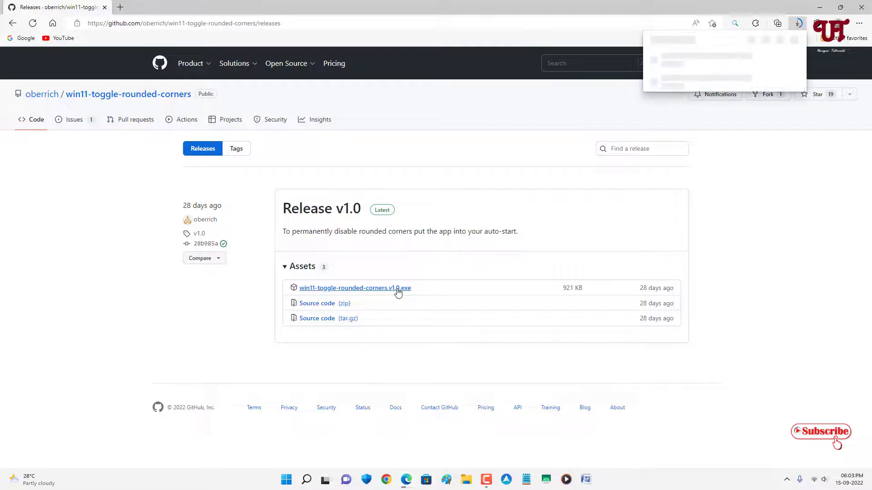
pyautogui.click(354, 288)
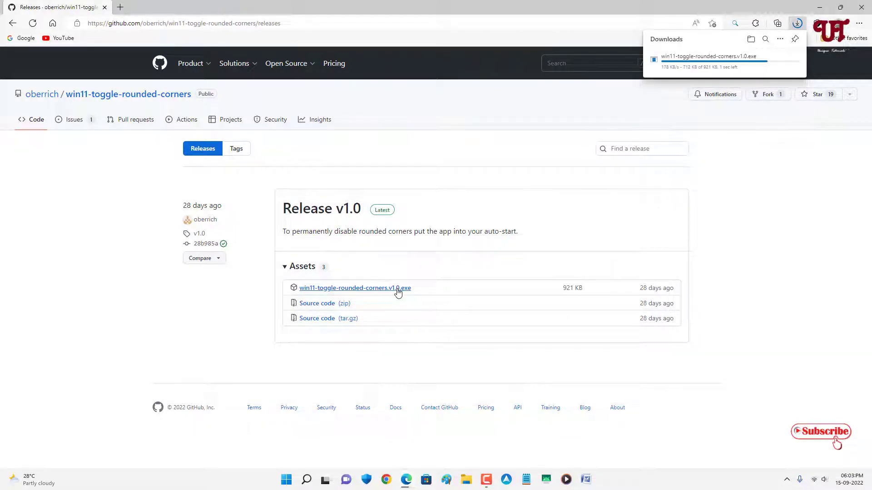
pyautogui.moveTo(703, 218)
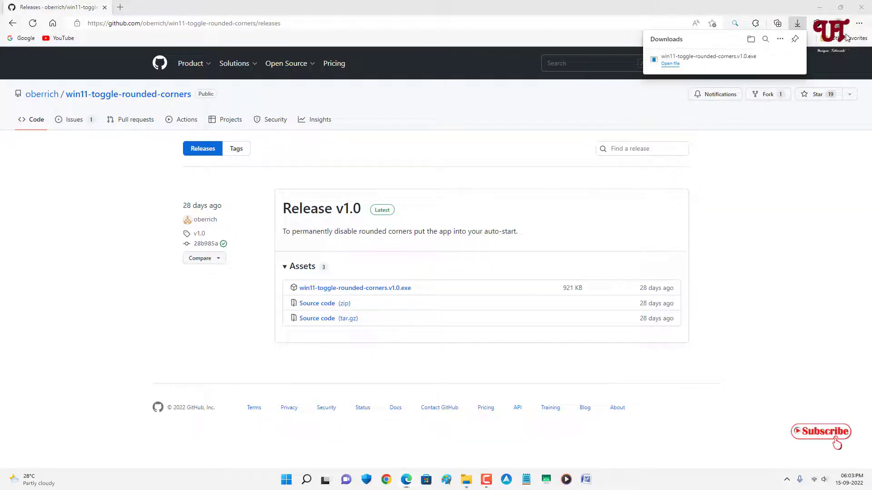
pyautogui.click(670, 63)
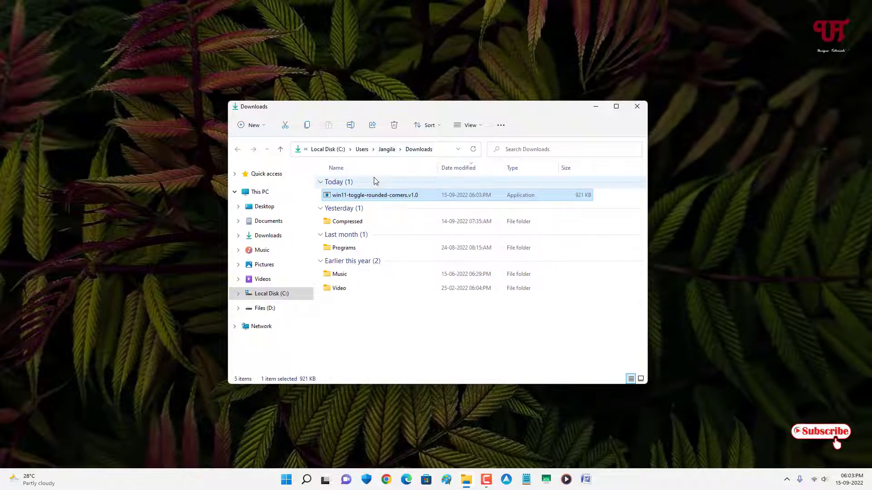
pyautogui.moveTo(361, 198)
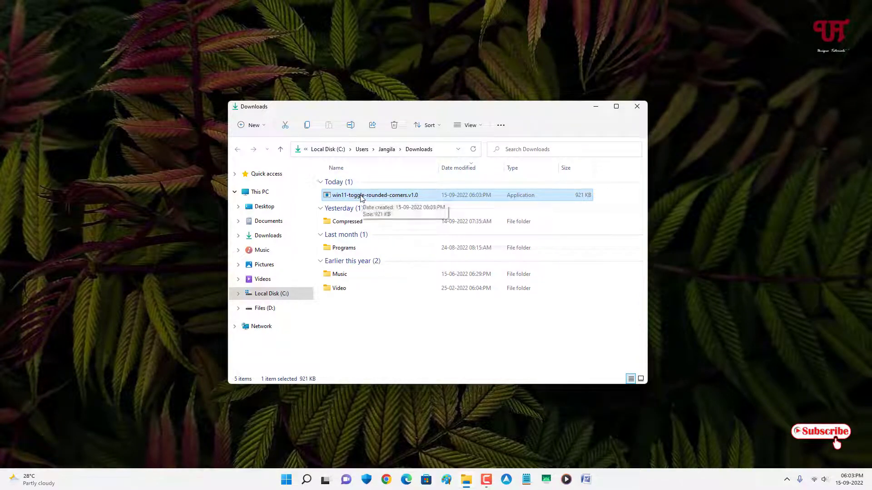
# Bring up actions for win11-toggle-rounded-corners.v1.0, then close the Downloads folder.
pyautogui.rightClick(374, 195)
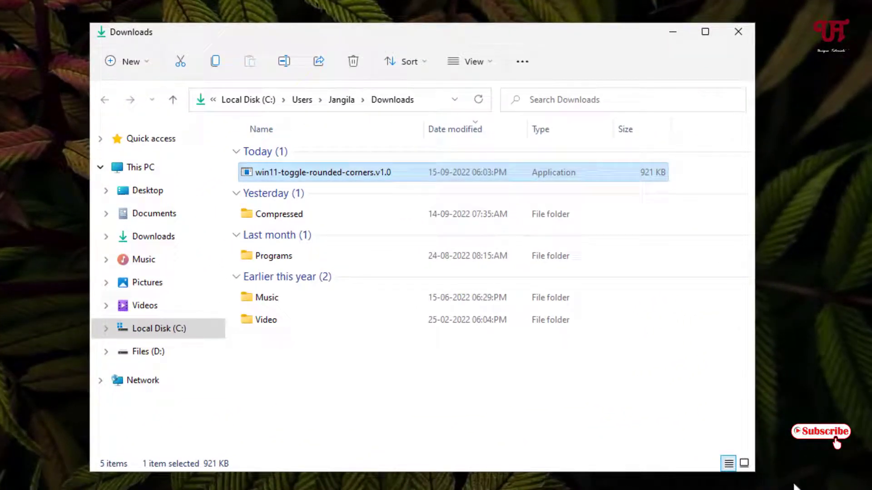
pyautogui.moveTo(766, 45)
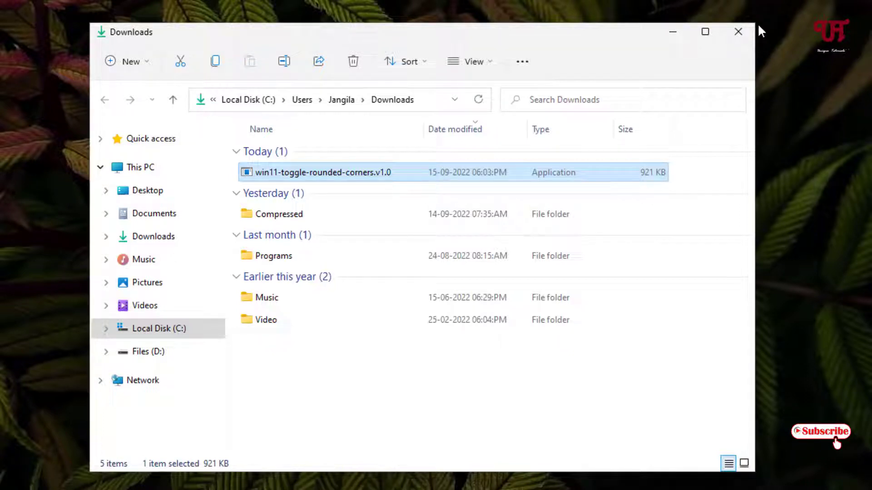
pyautogui.moveTo(599, 37)
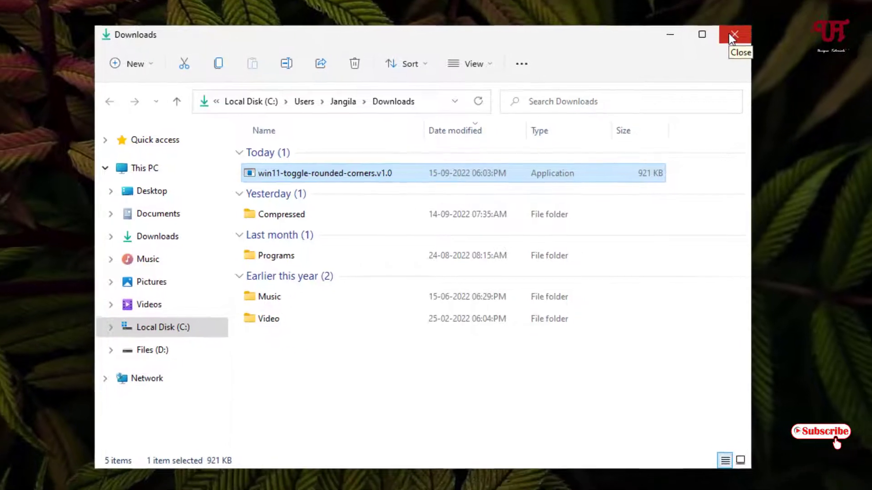
pyautogui.click(734, 35)
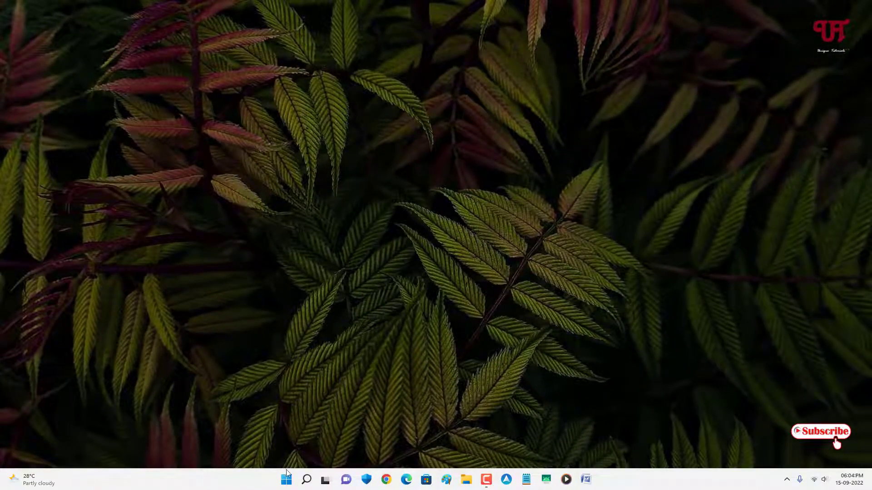
# Open the Start button's quick-link menu to reach the sign-out options.
pyautogui.rightClick(286, 480)
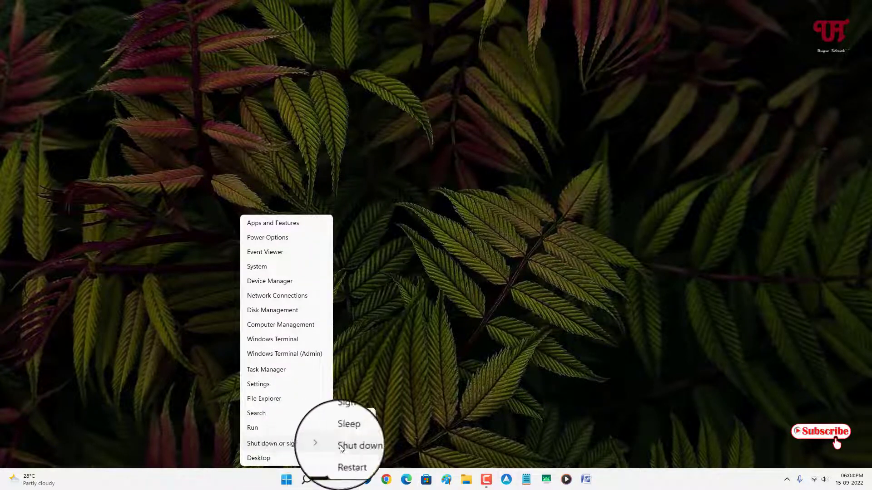
pyautogui.moveTo(346, 416)
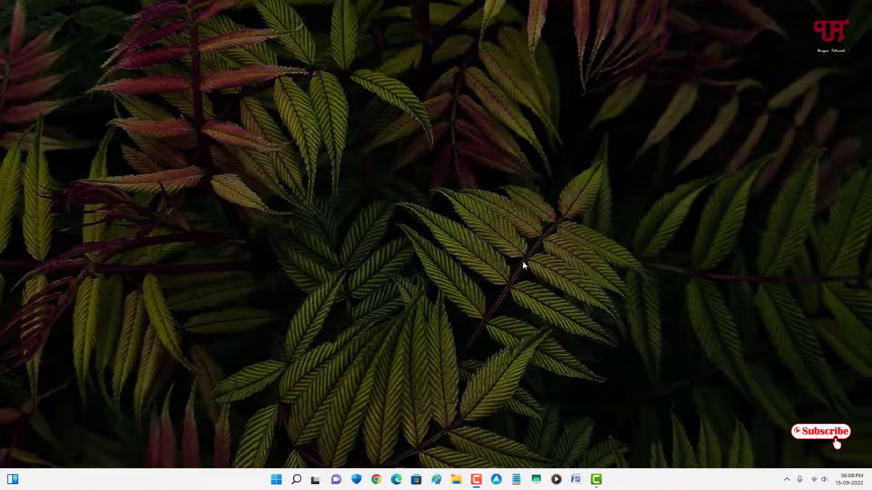
pyautogui.moveTo(465, 225)
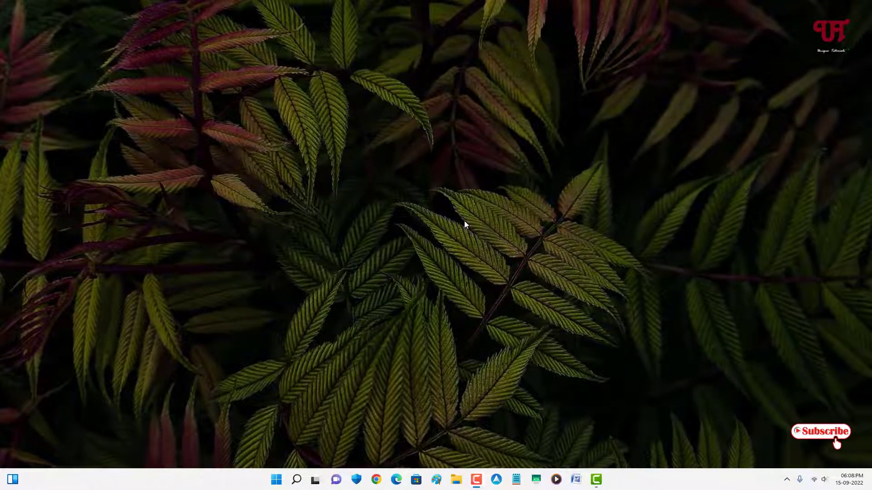
pyautogui.moveTo(507, 347)
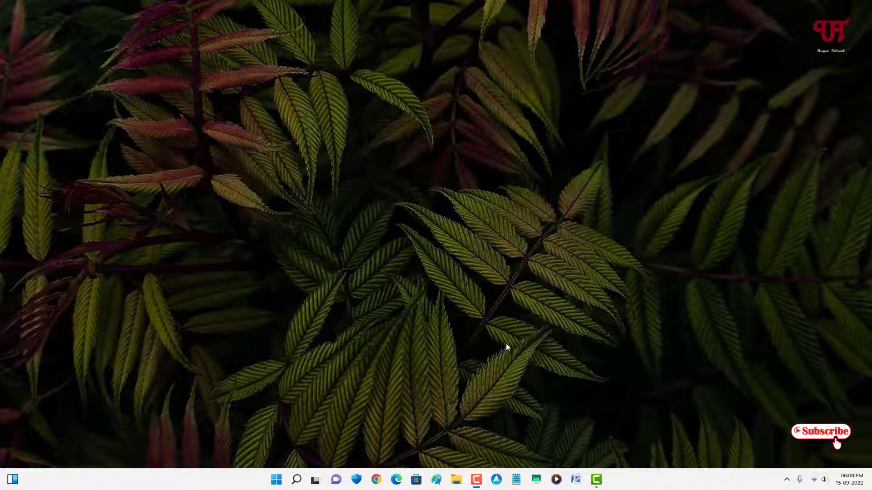
pyautogui.moveTo(515, 468)
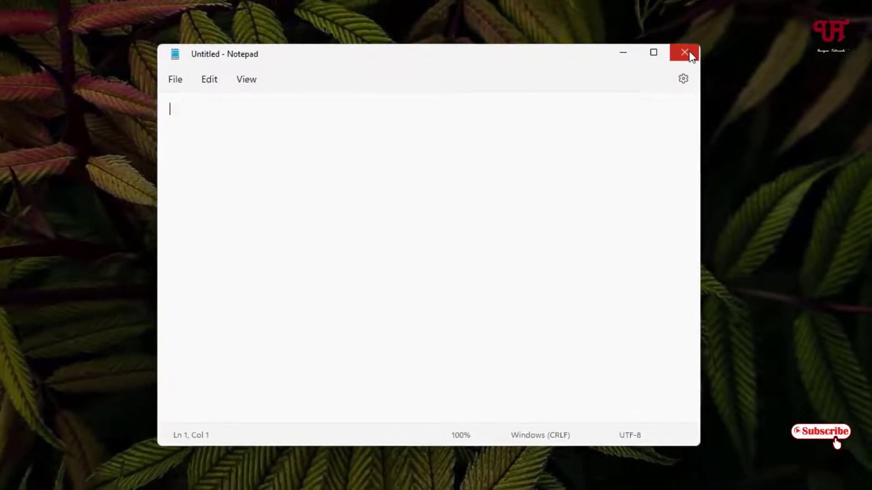
pyautogui.click(684, 52)
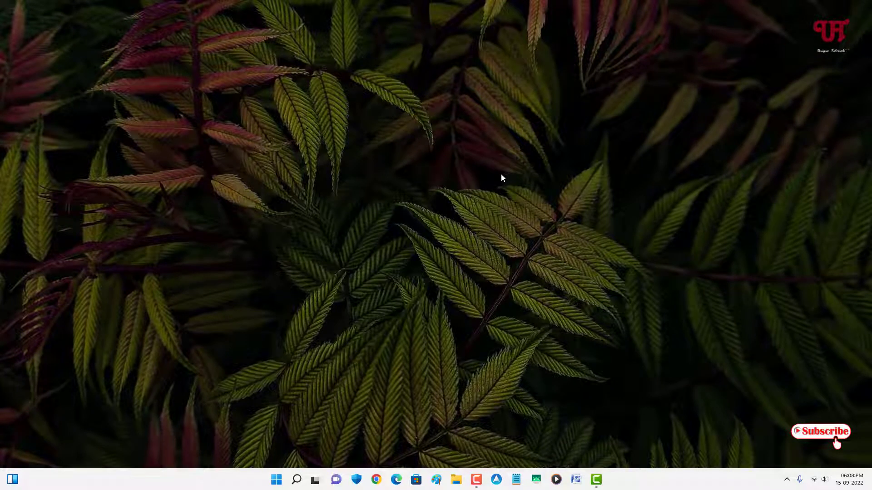
pyautogui.moveTo(435, 267)
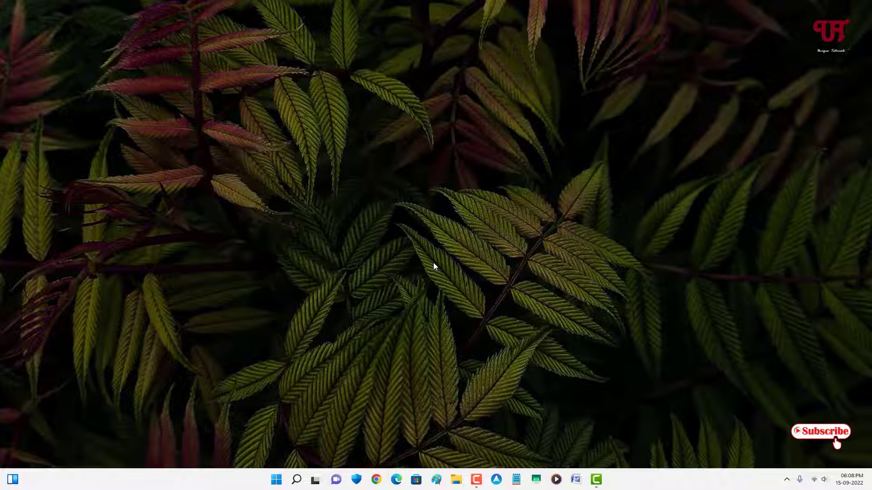
pyautogui.moveTo(464, 236)
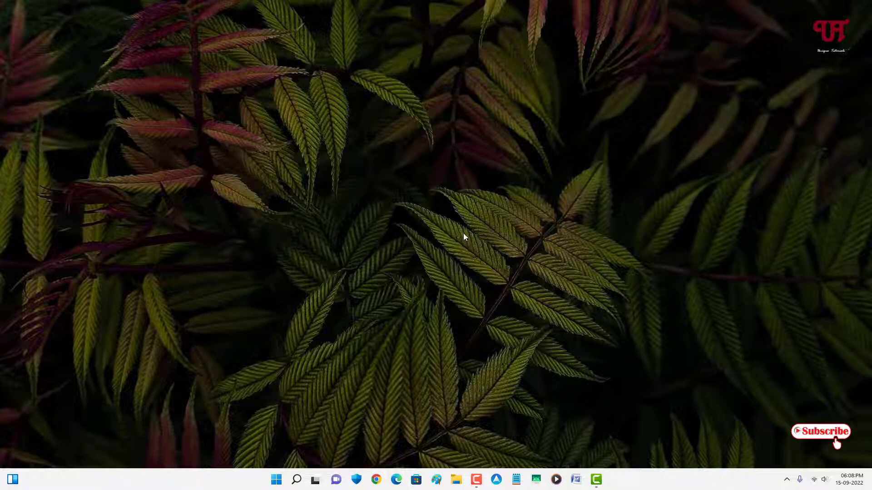
pyautogui.moveTo(433, 231)
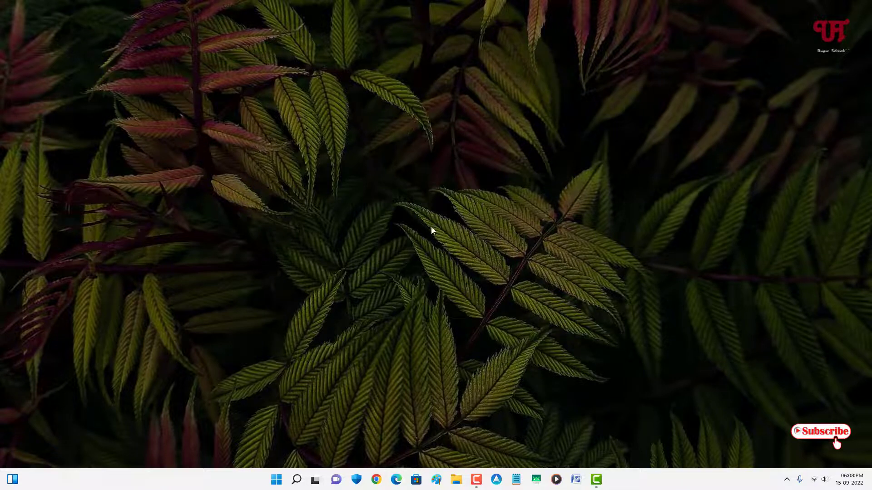
pyautogui.moveTo(426, 233)
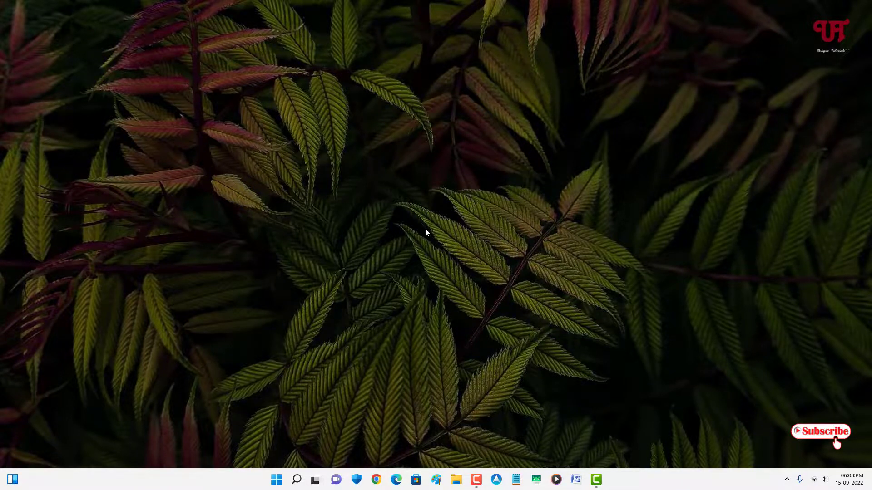